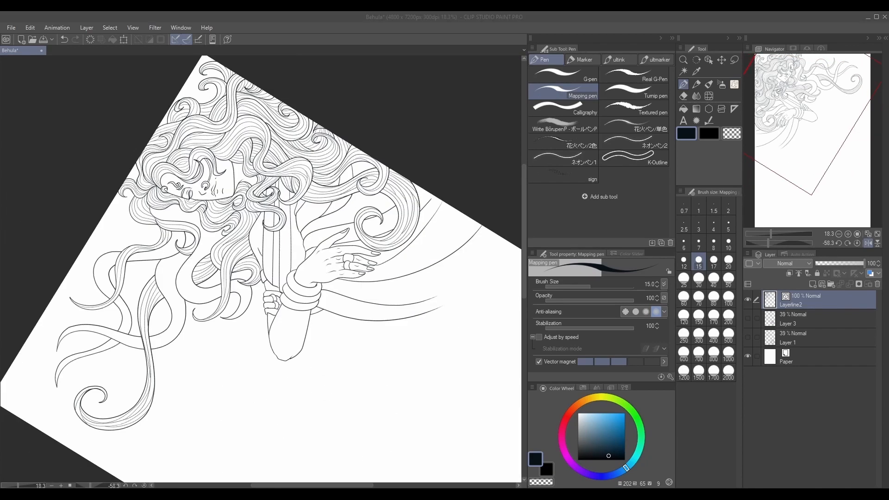
Step: Rough out Manasa, the coiling snakes, clouds and Behula on the raft on new sketch layers
click(831, 283)
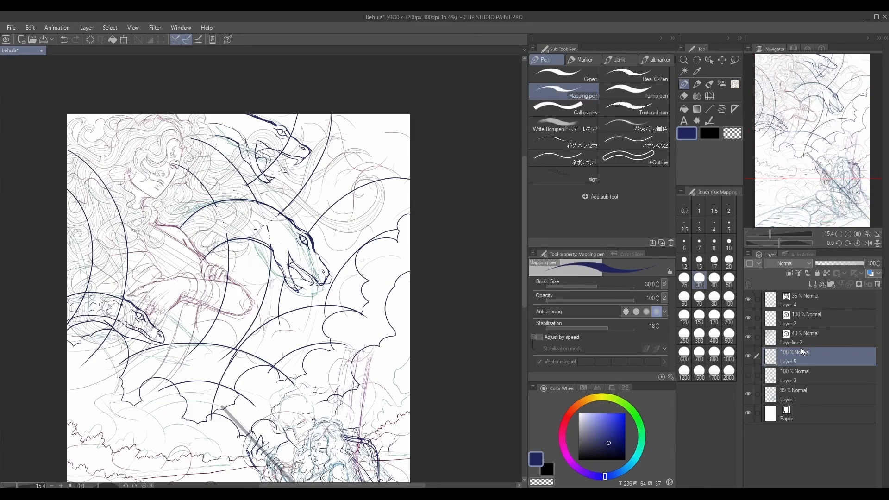
Step: Ink clean outlines over the sketch and rough the soul flames in blue on a soul layer
scroll(down, 3)
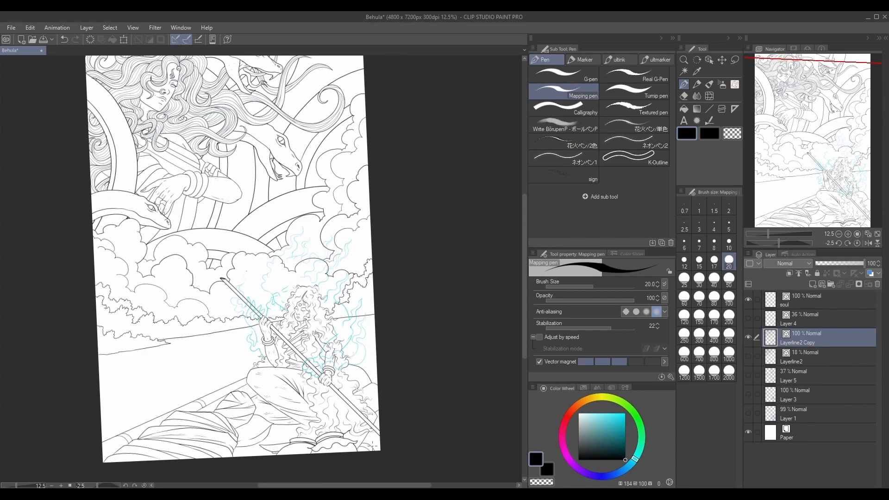
Step: Draw snake scales and treeline foliage, then fill a base layer flat blue beneath the multiplied line art
click(684, 96)
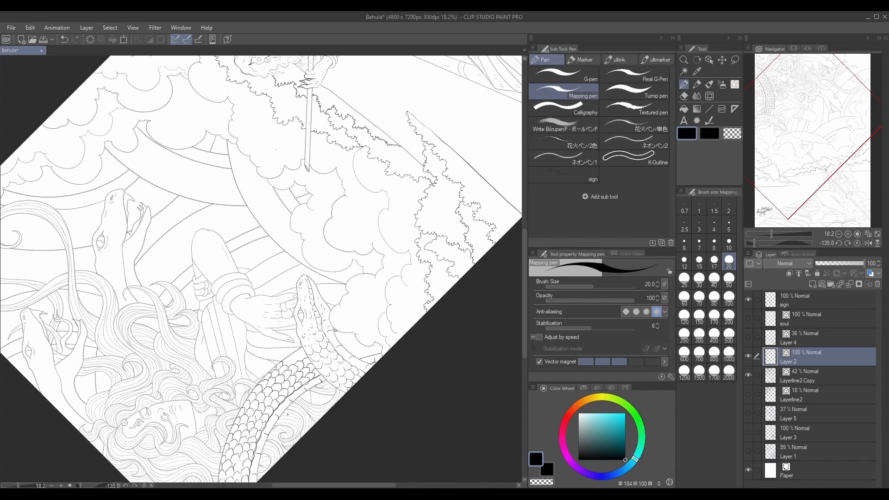
click(798, 375)
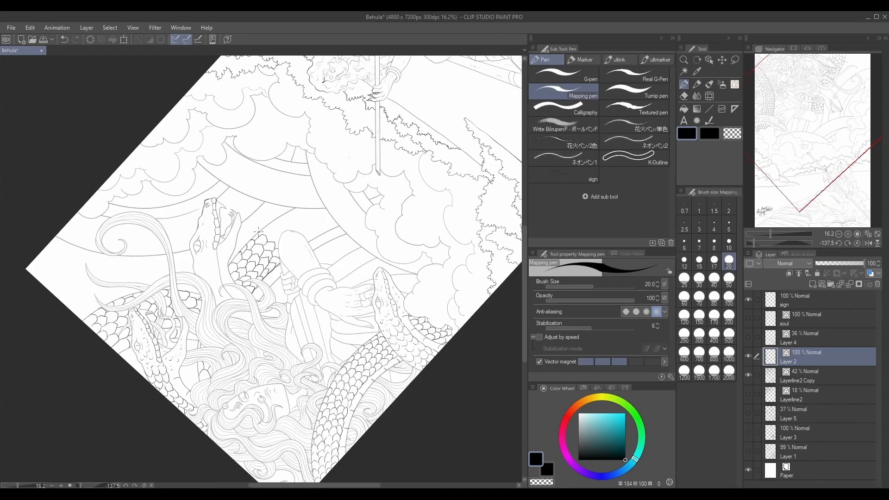
click(797, 376)
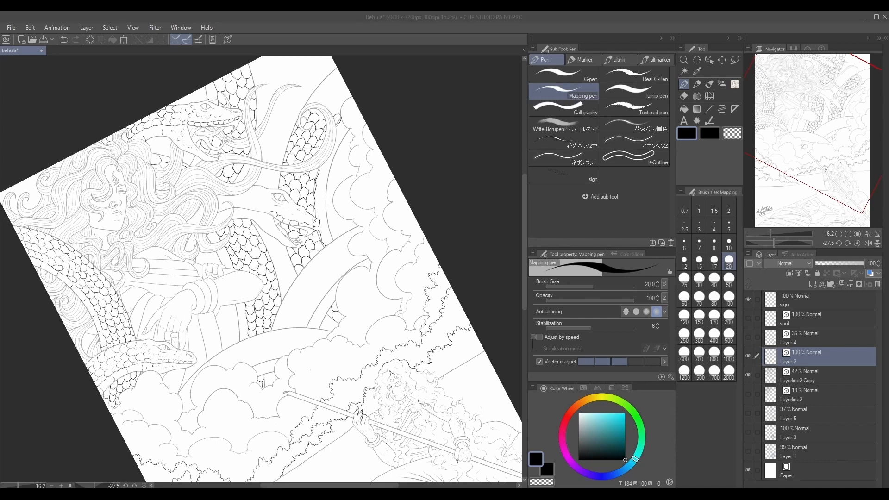
click(799, 375)
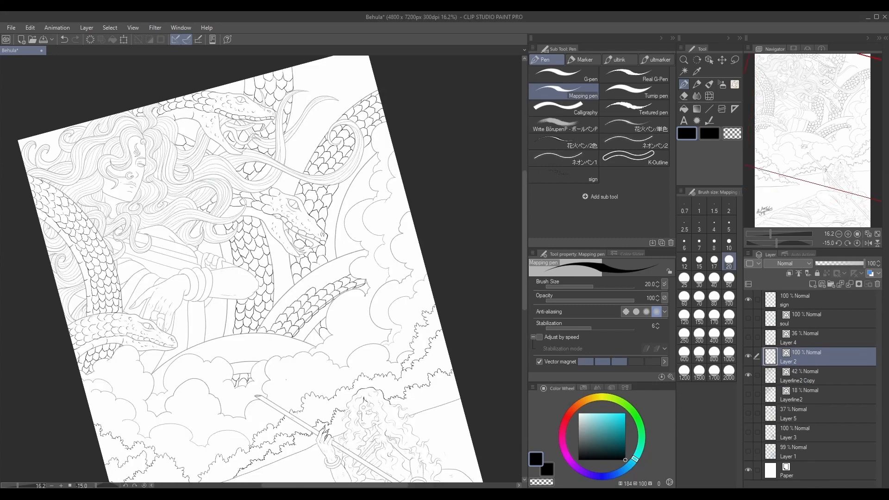
click(817, 375)
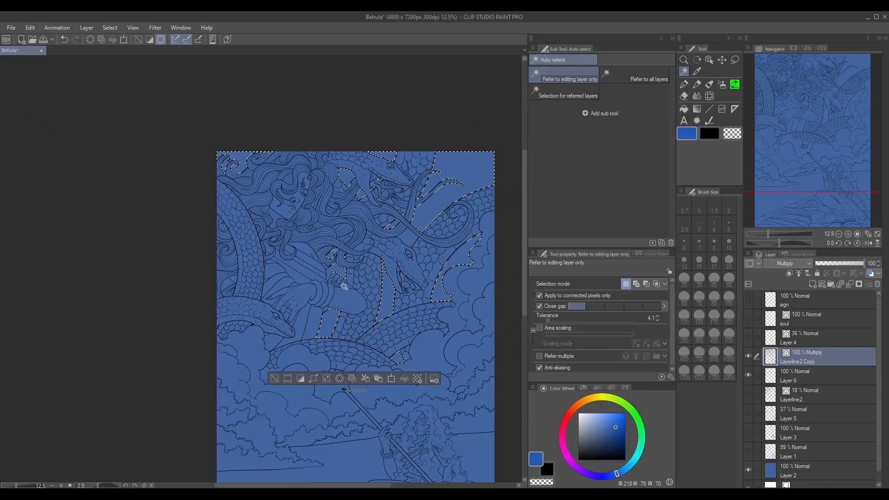
Step: Bucket-fill flat colours for the red sari, snakes, skin and hair, and paint light-blue spirit wisps
click(683, 95)
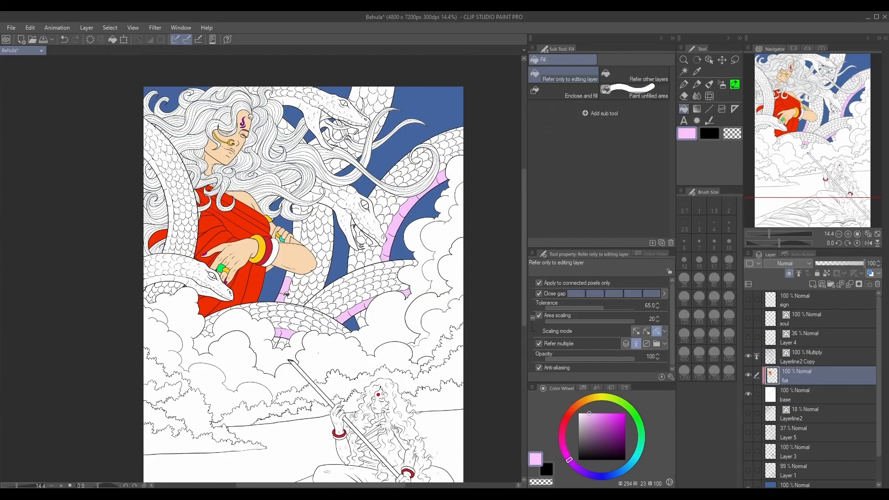
click(595, 413)
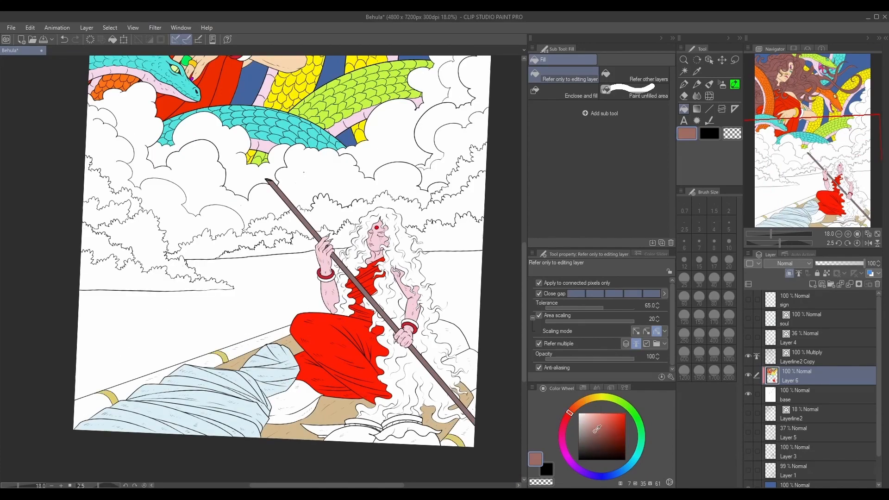
click(622, 469)
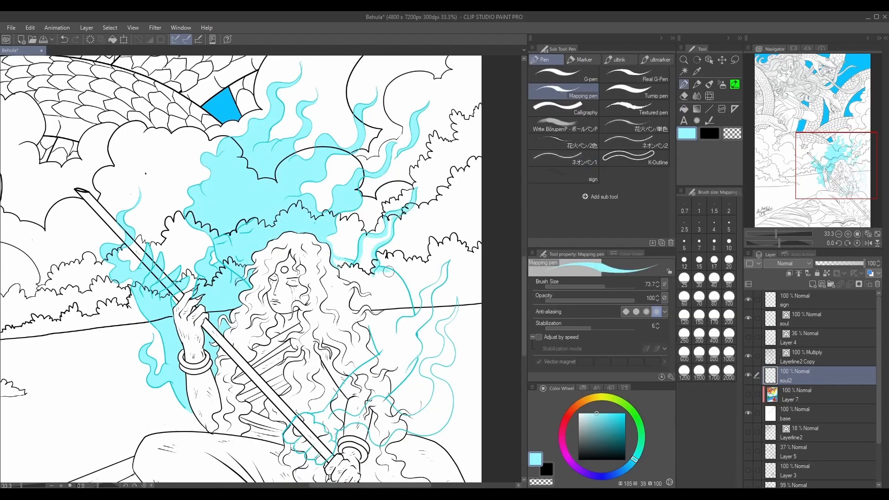
Step: Block in Behula's red sari, pale skin and dark blue-grey hair, with white-outlined spirit wisps
click(684, 108)
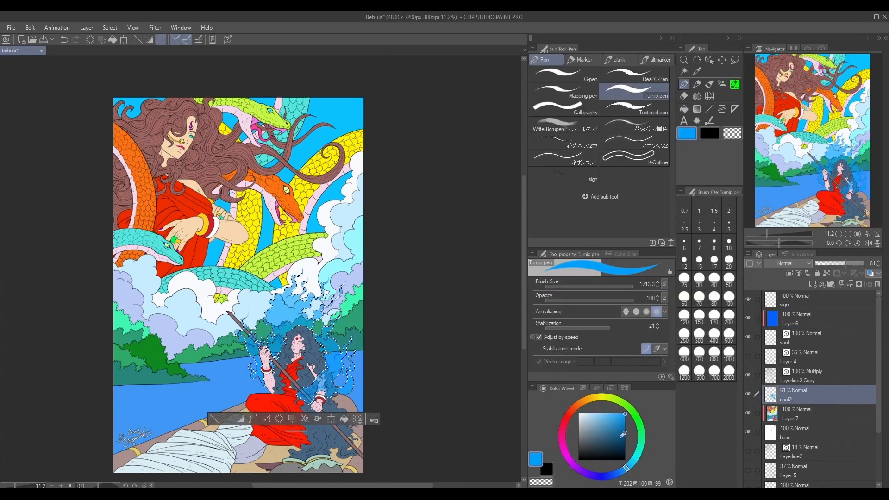
click(697, 96)
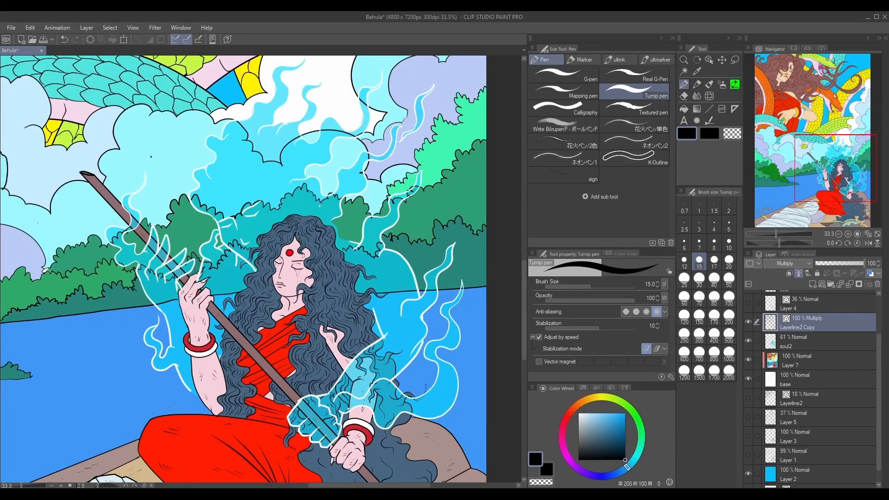
scroll(down, 3)
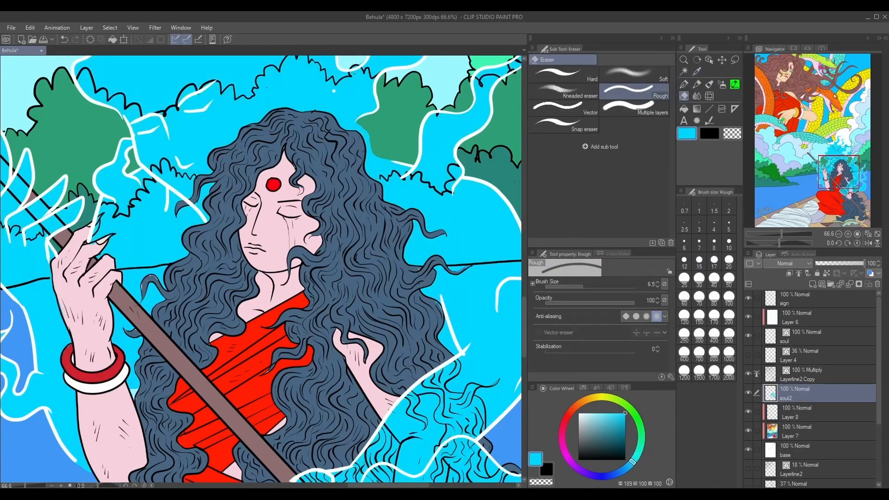
click(546, 60)
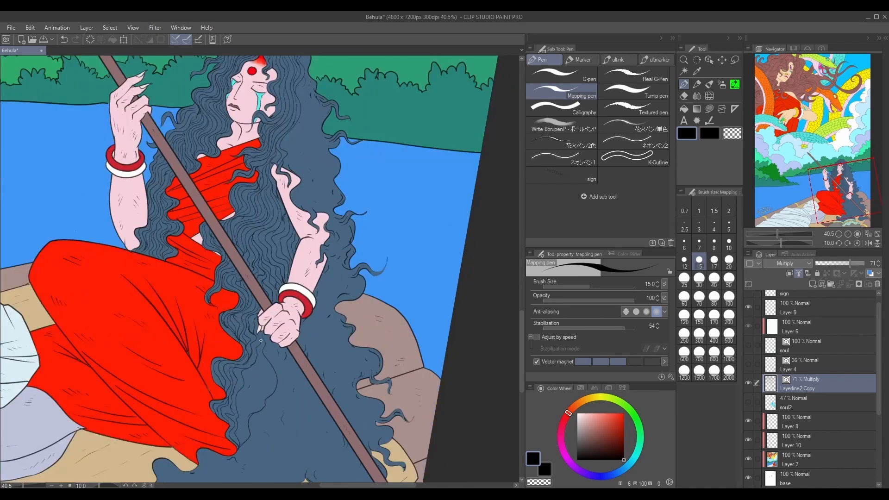
Step: Add a Multiply layer above the flats and lasso-fill shadow shapes over Manasa and the snakes
scroll(down, 3)
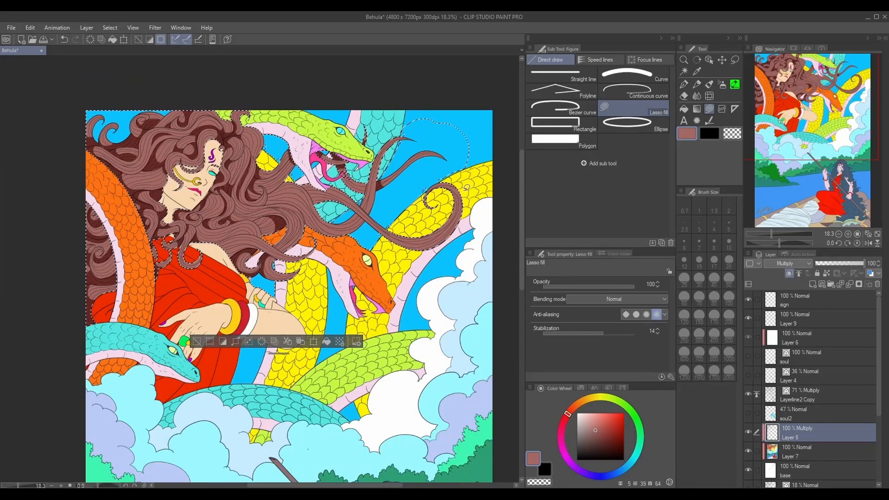
Step: Render Manasa's hair highlights, skin tones and the teal snakes with the Round mixing brush
click(683, 84)
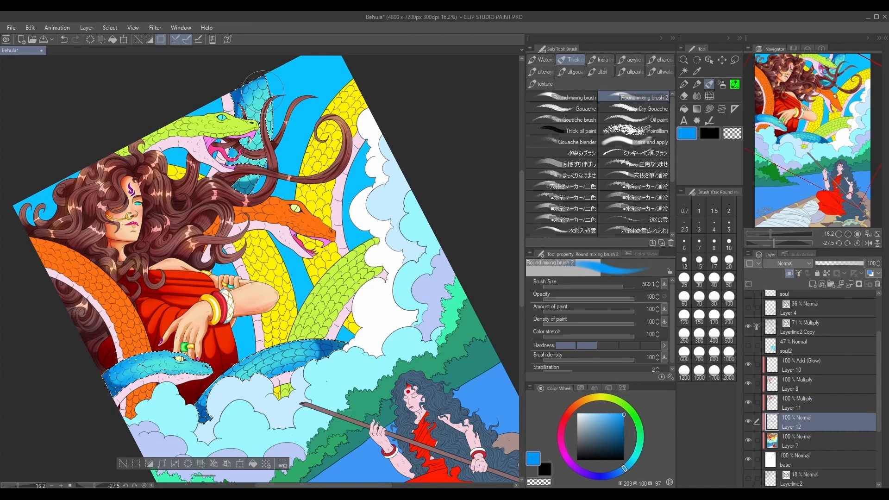
Step: Airbrush gradient scales with a Bony Back Scales pattern on the snakes and shade the clouds stormy grey
click(800, 370)
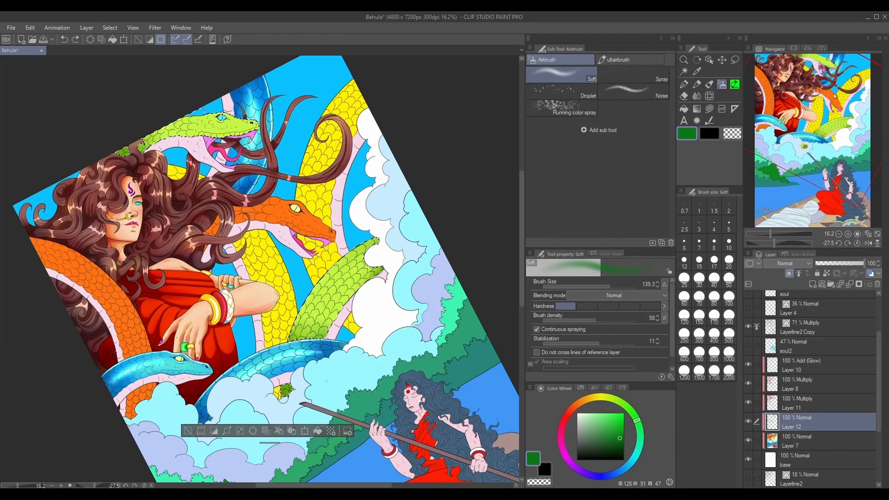
click(805, 366)
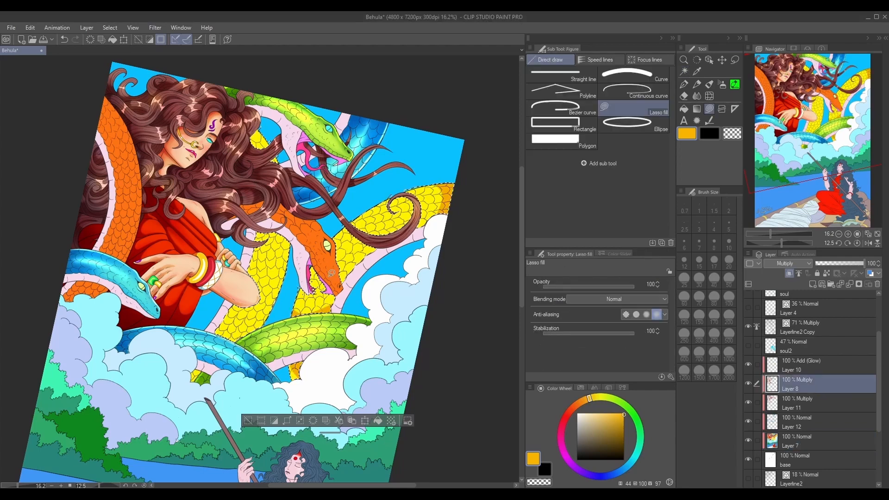
click(685, 96)
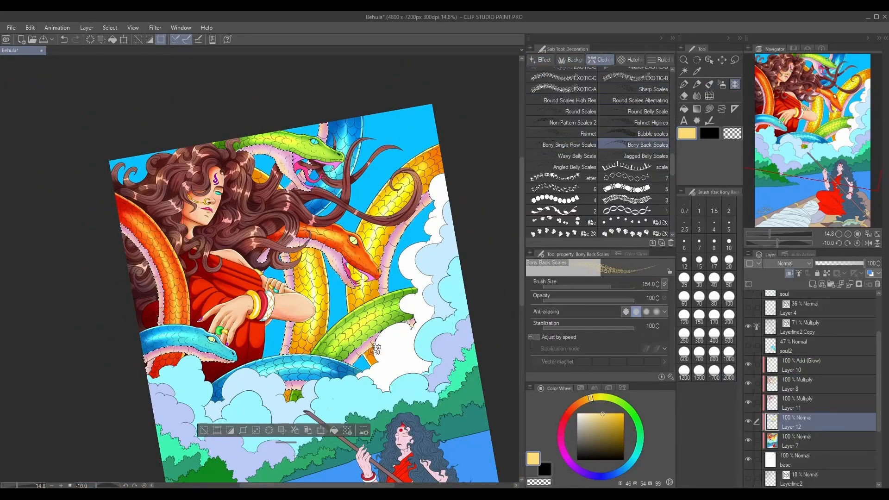
click(697, 96)
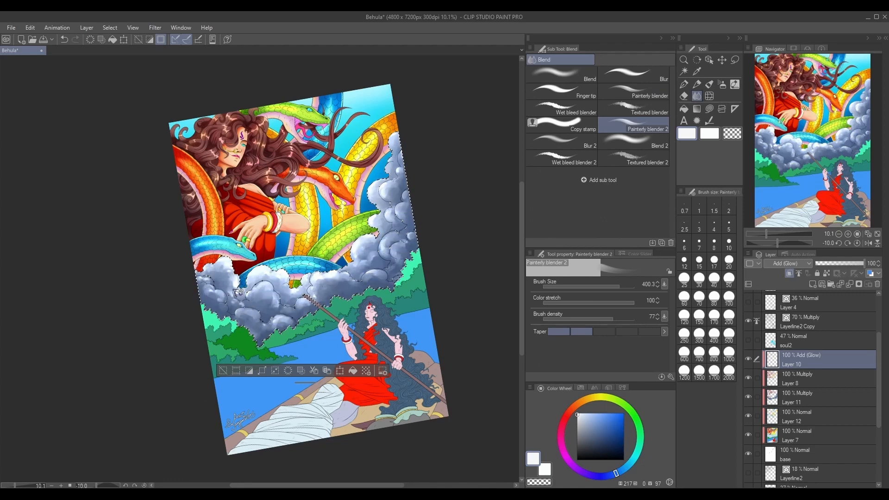
Step: Paint billowing cloud volumes with bright edges on Normal and Add (Glow) layers, then start foliage
click(800, 393)
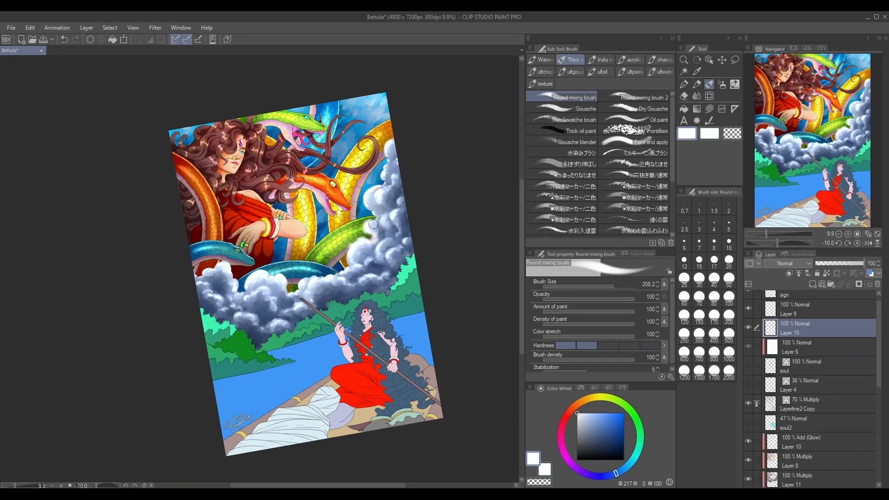
click(641, 97)
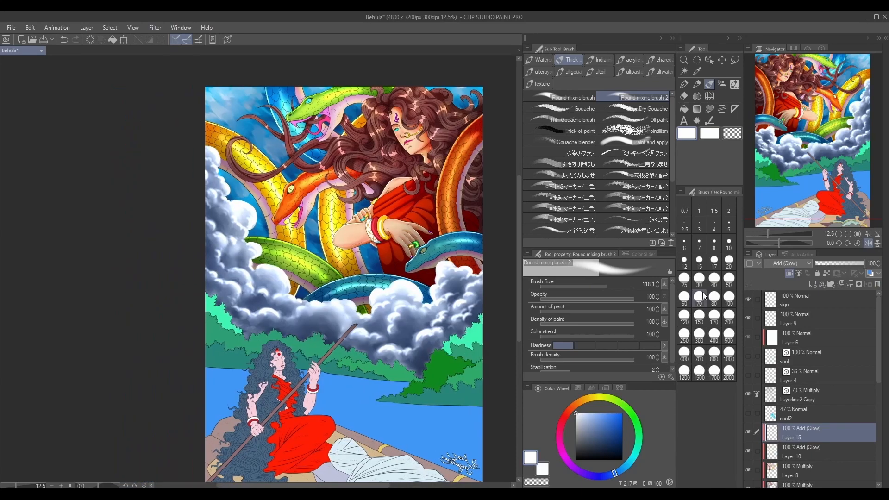
click(697, 71)
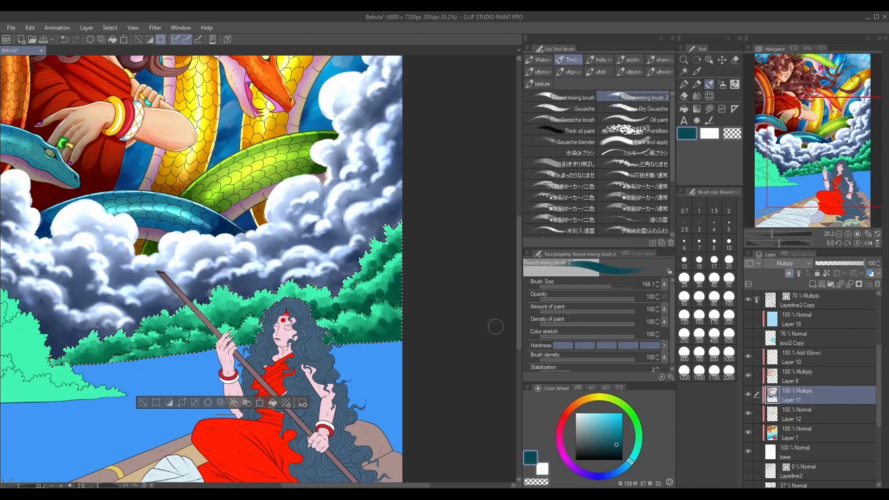
Step: Paint leafy greens across the riverbank trees and render reflections in the lasso-selected river
click(584, 108)
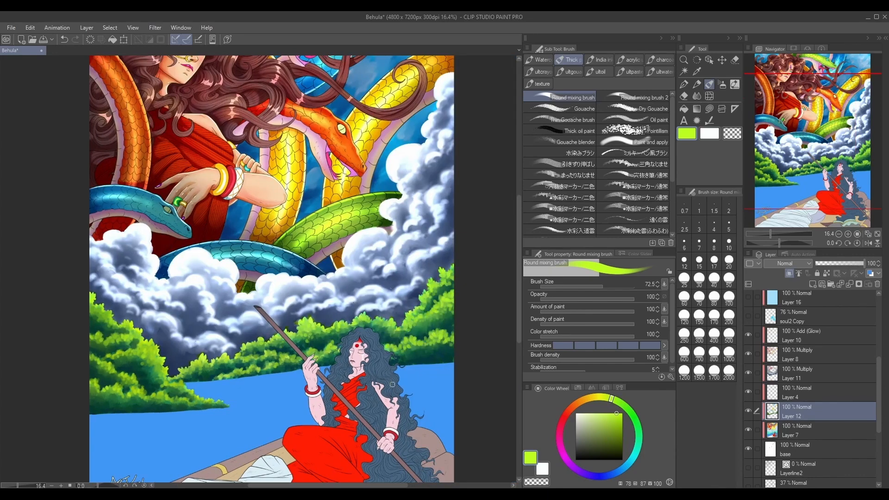
click(638, 97)
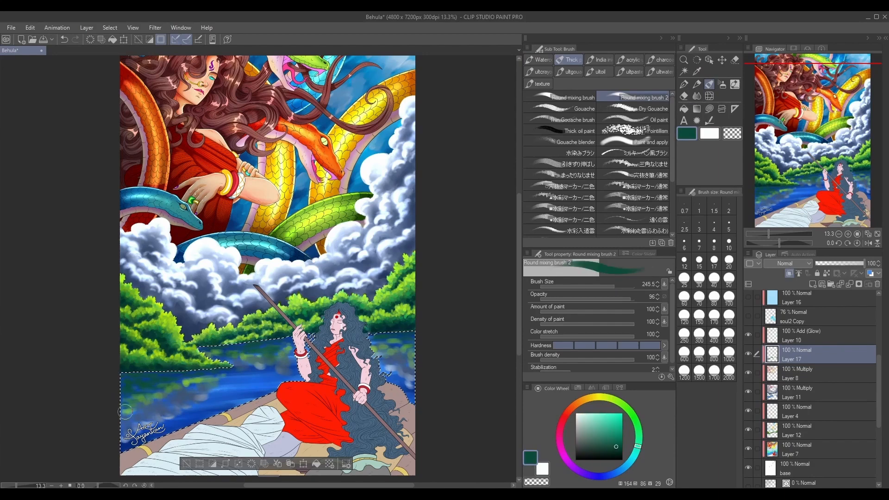
Step: Select Behula's figure, sari and flowing hair on the raft as the paint area
click(570, 60)
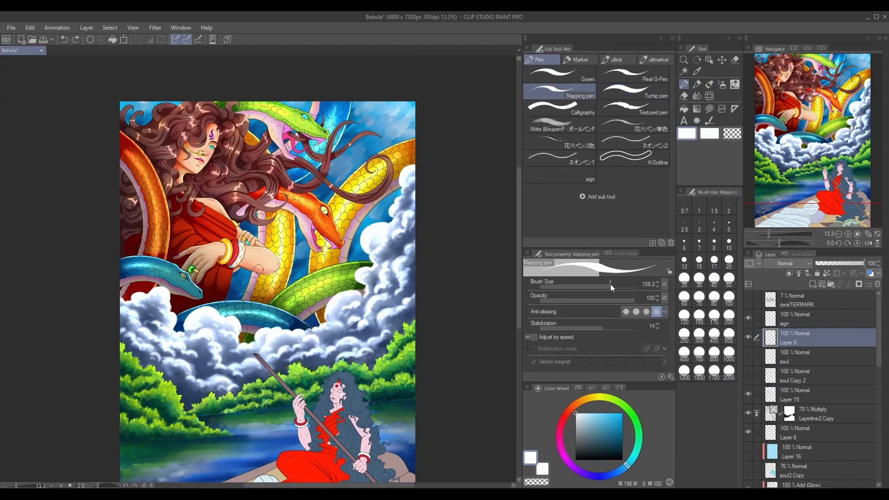
click(633, 144)
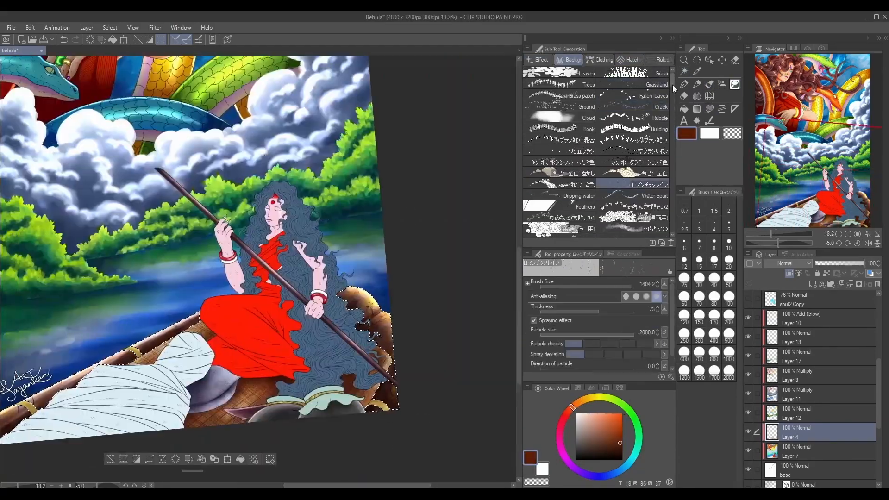
Step: Paint deep orange folds into Behula's red sari on a Multiply layer
click(631, 59)
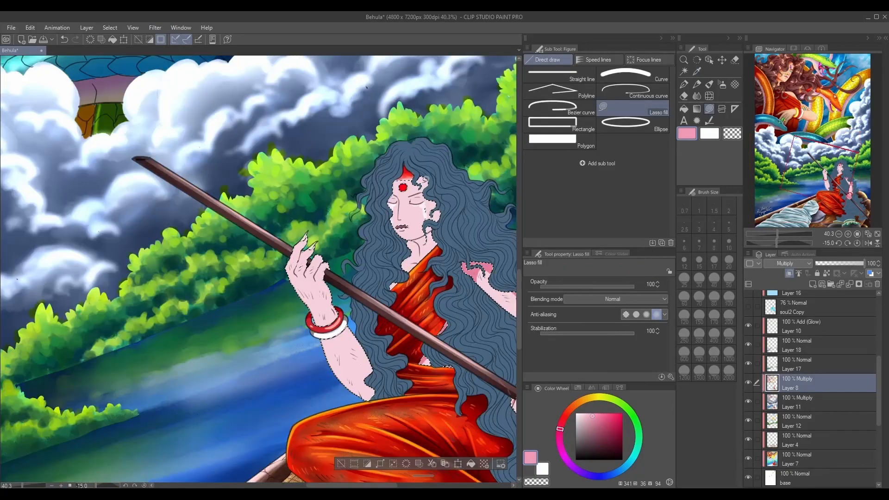
Step: Blend pink skin shading with the Soft airbrush, then render the raft with the Round mixing brush
click(409, 203)
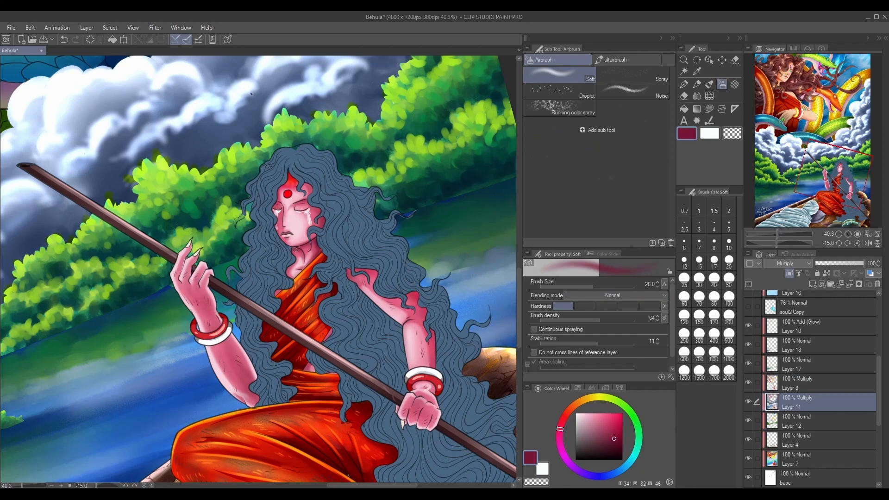
click(684, 71)
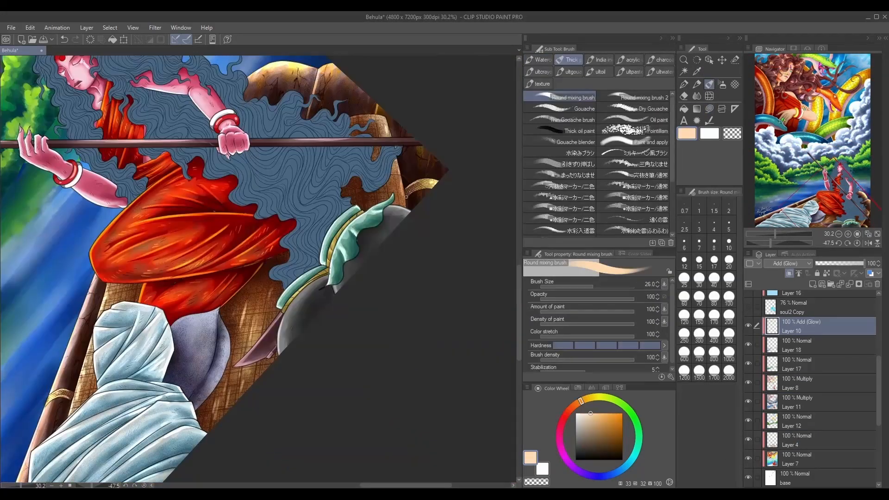
click(684, 96)
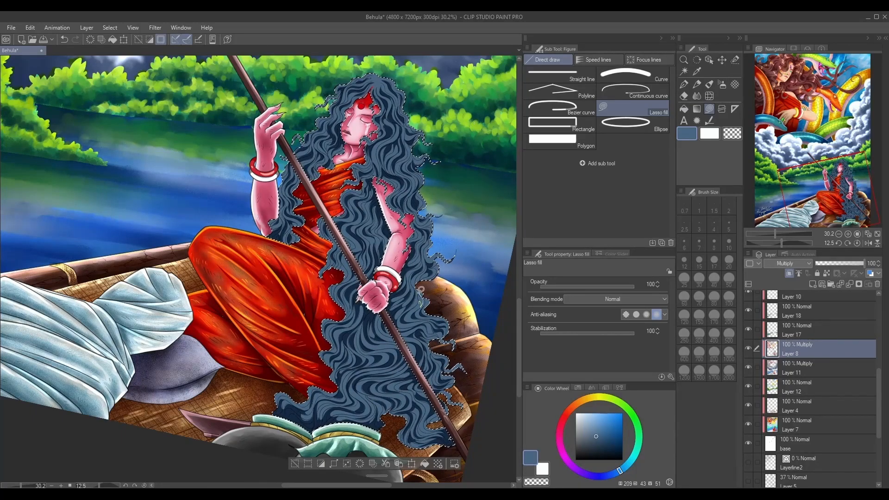
Step: Paint Lakhindar's glowing cyan spirit beside Behula on the Add (Glow) layer
click(684, 71)
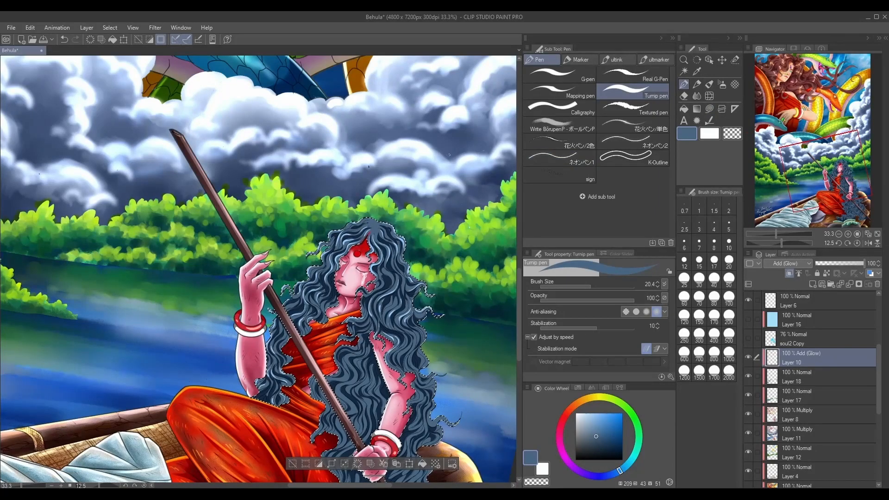
scroll(down, 3)
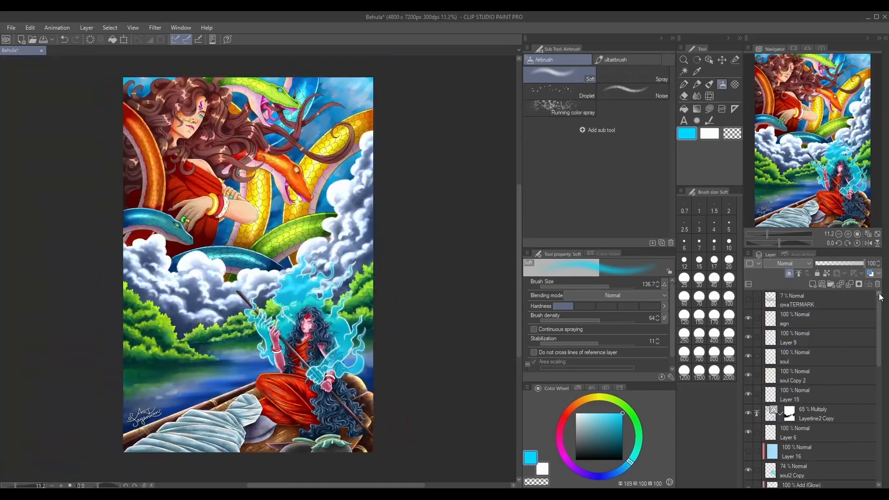
Step: With a pale blue, erase stray glow and airbrush brighter light around Lakhindar's spirit
click(794, 337)
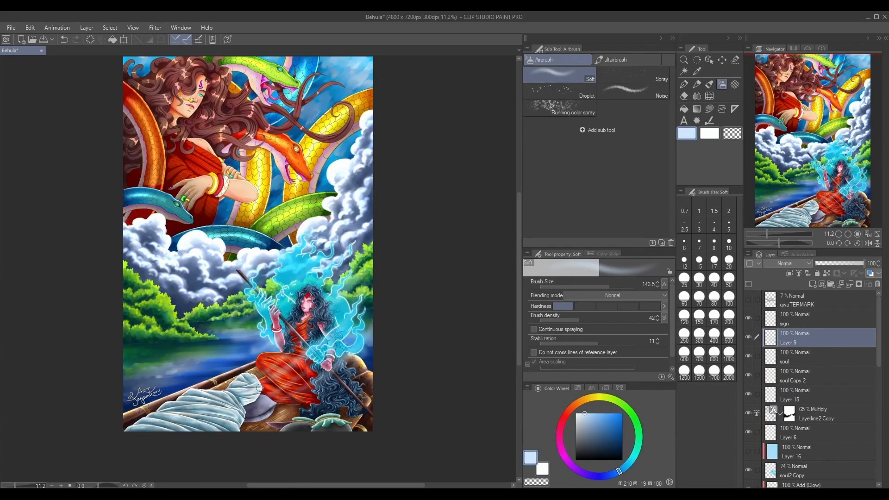
click(684, 84)
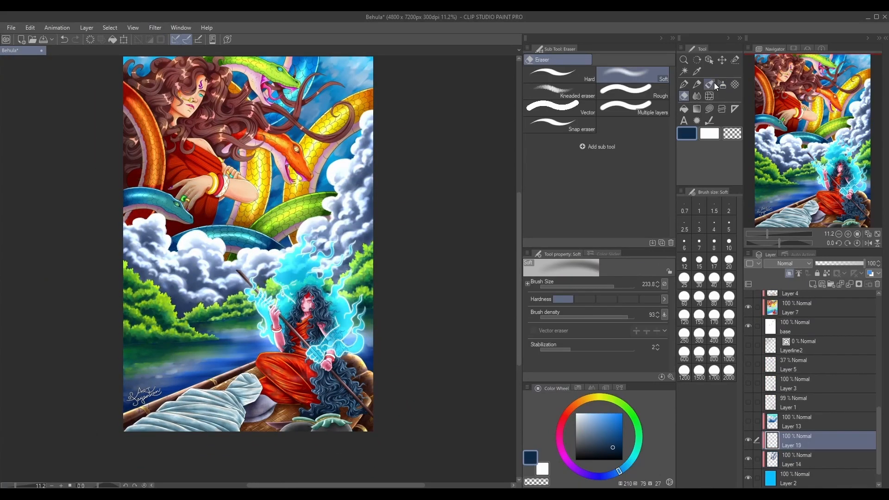
click(722, 84)
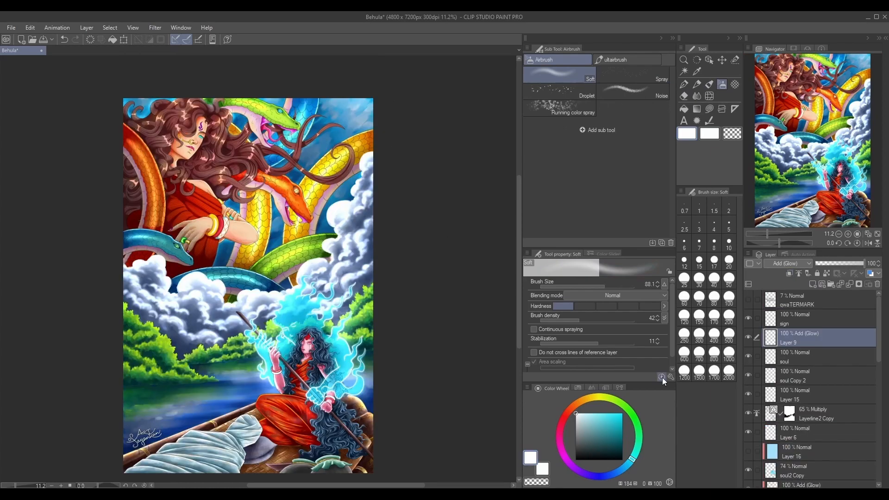